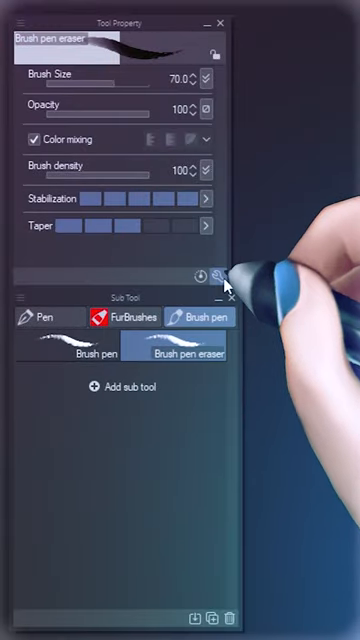
Step: Open Sub Tool Detail for the Brush pen eraser and expand its Blending mode list
left_click(217, 271)
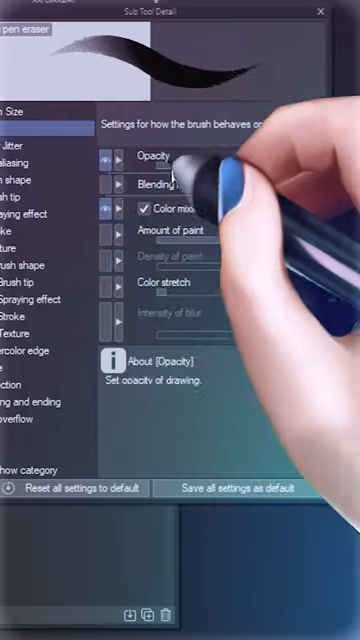
left_click(200, 184)
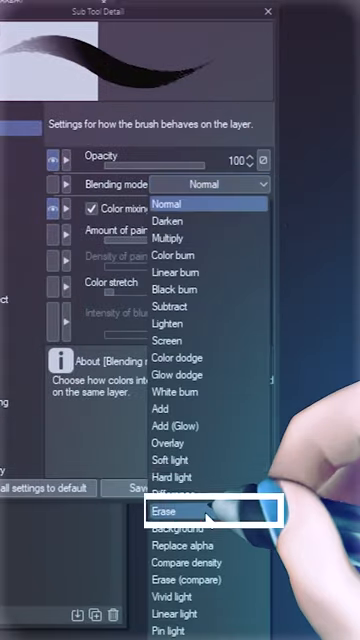